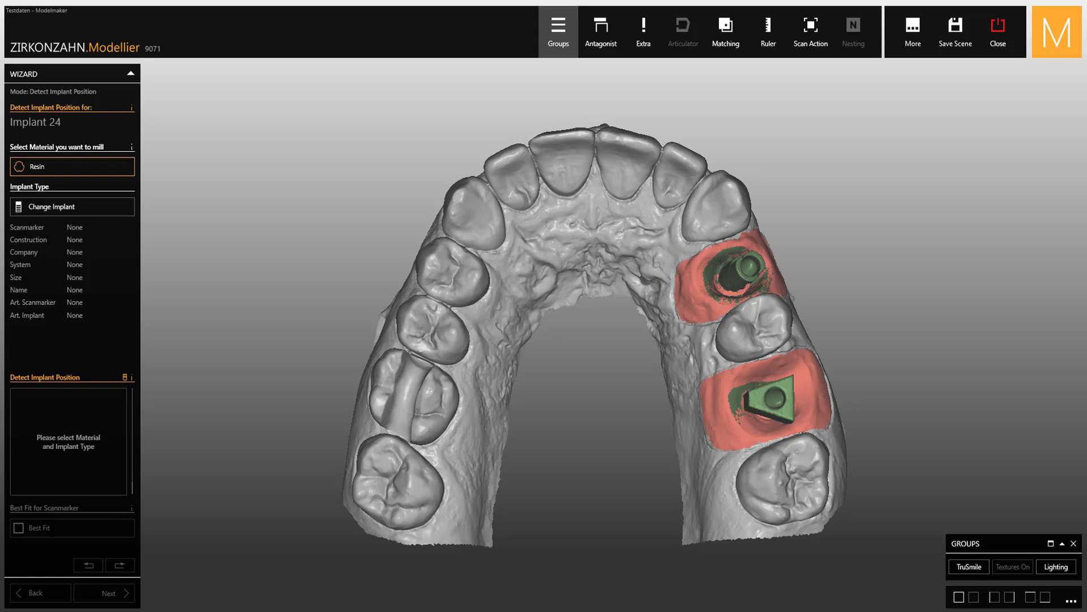
pyautogui.moveTo(160, 250)
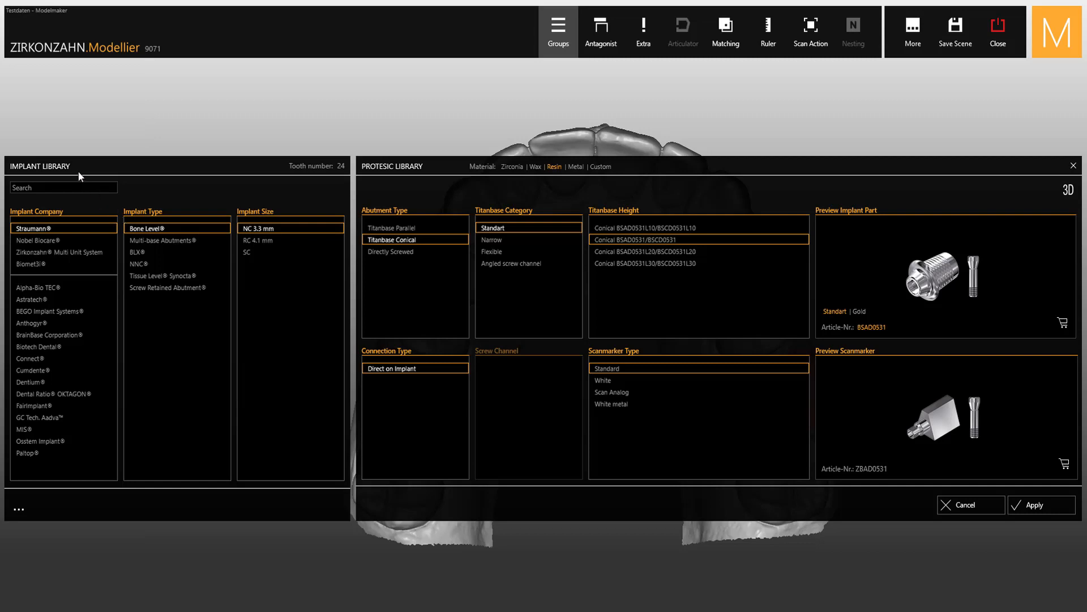
pyautogui.moveTo(391, 178)
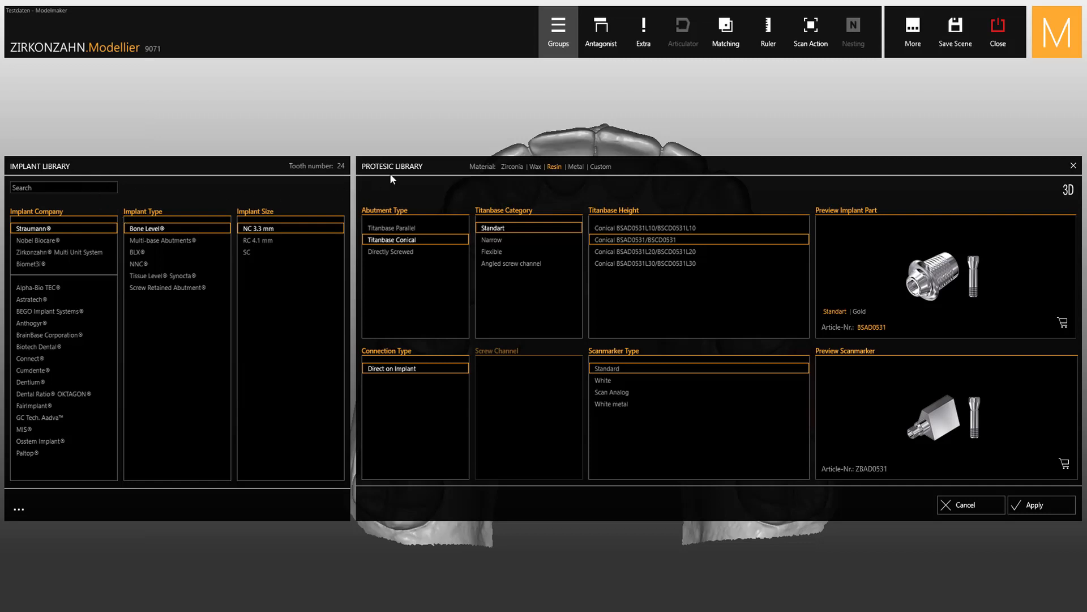
# Switch implant 24 to a zirconia, directly screwed abutment and reach the extra library options.
pyautogui.click(535, 167)
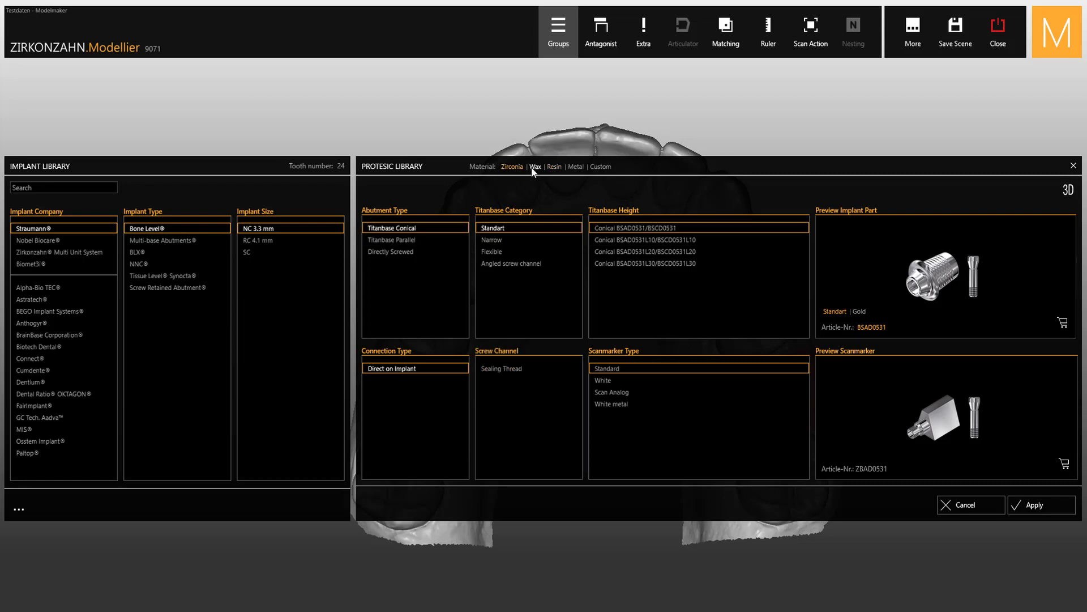
pyautogui.click(600, 166)
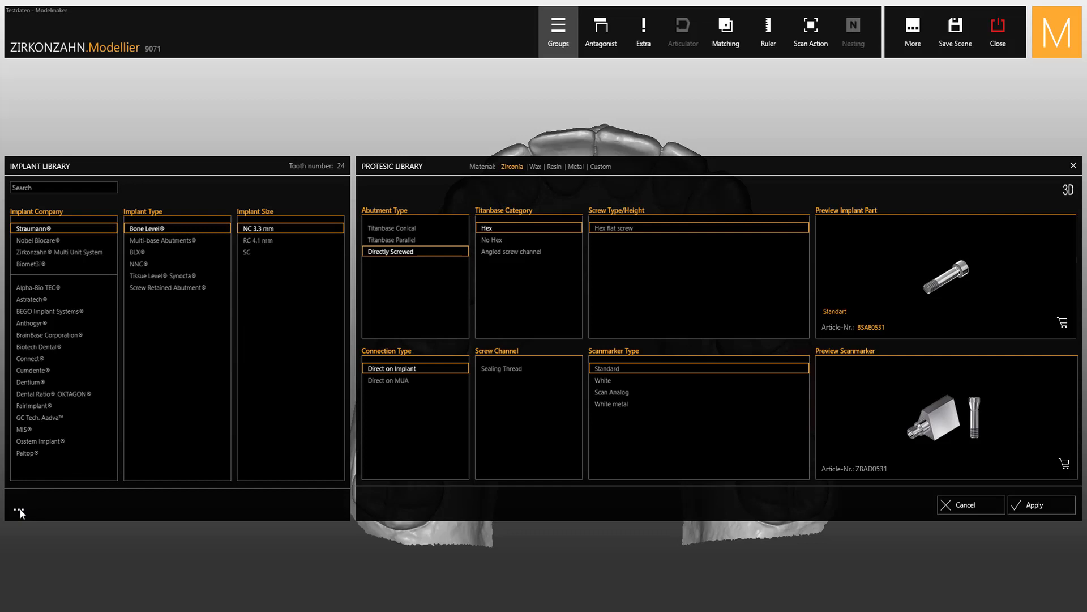
pyautogui.click(19, 512)
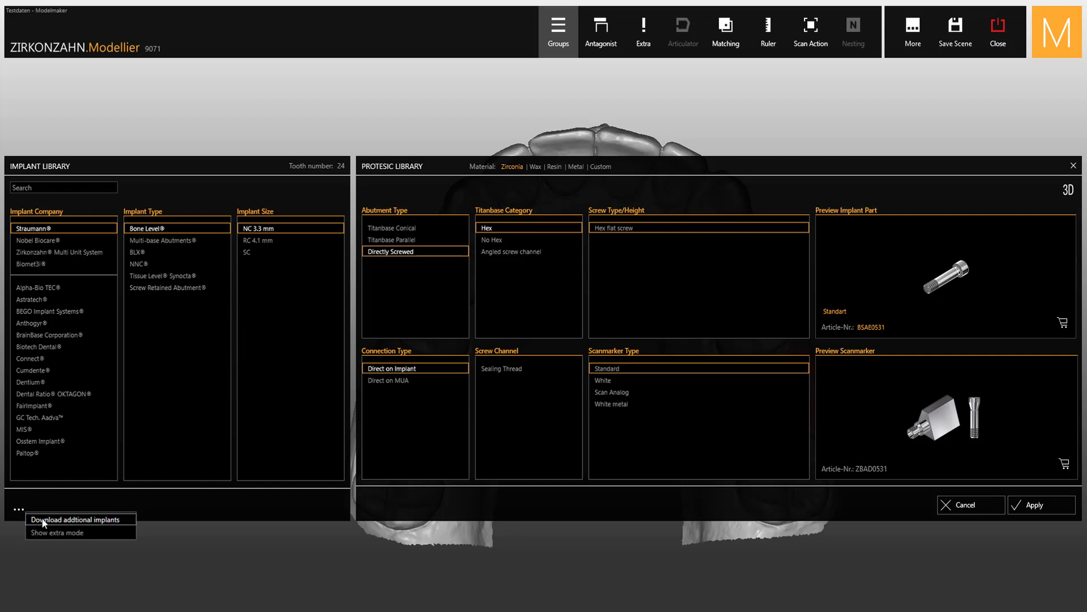
# Download the AZ Implants VL TL RA RL library from the library download window.
pyautogui.click(66, 519)
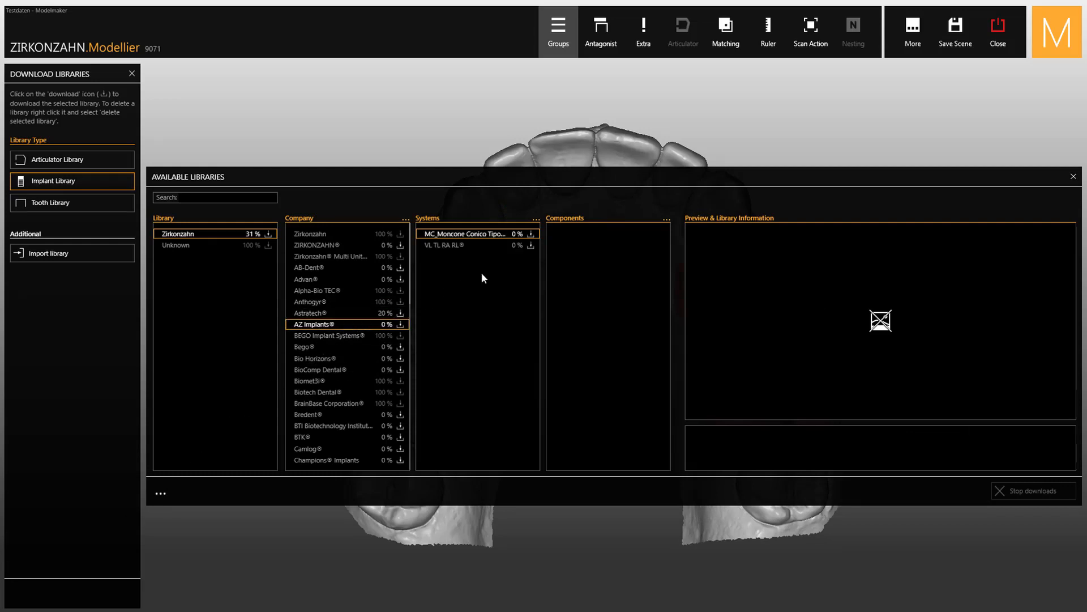
pyautogui.click(471, 245)
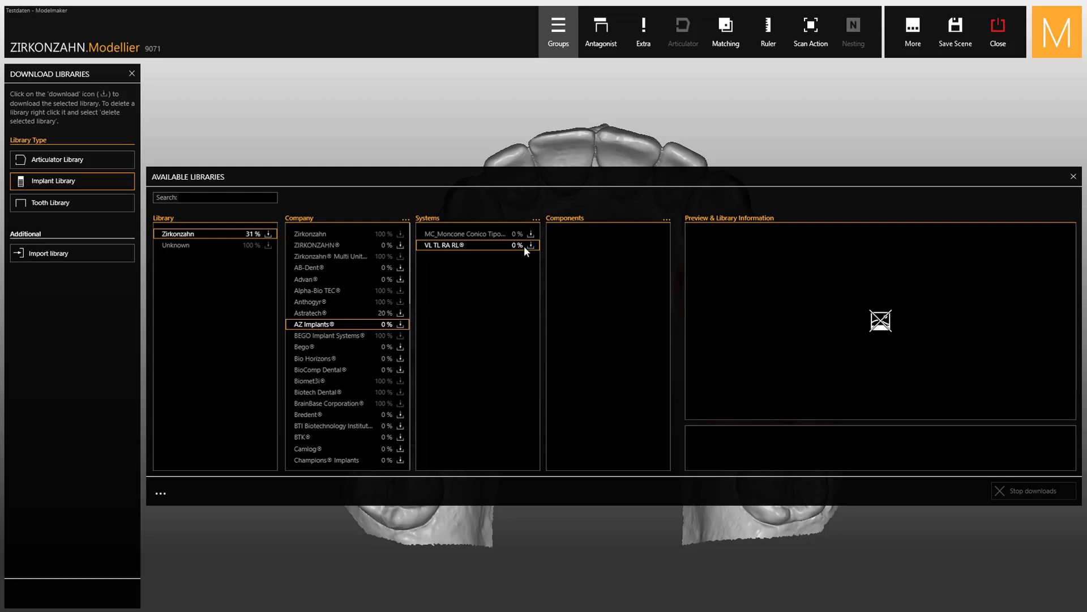
pyautogui.click(533, 245)
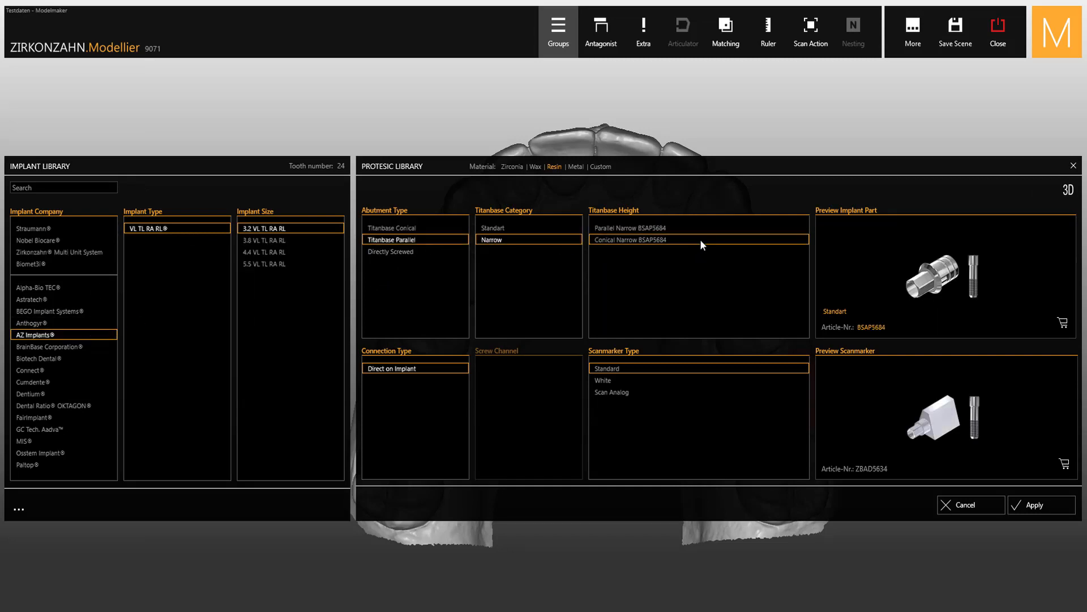
pyautogui.moveTo(762, 245)
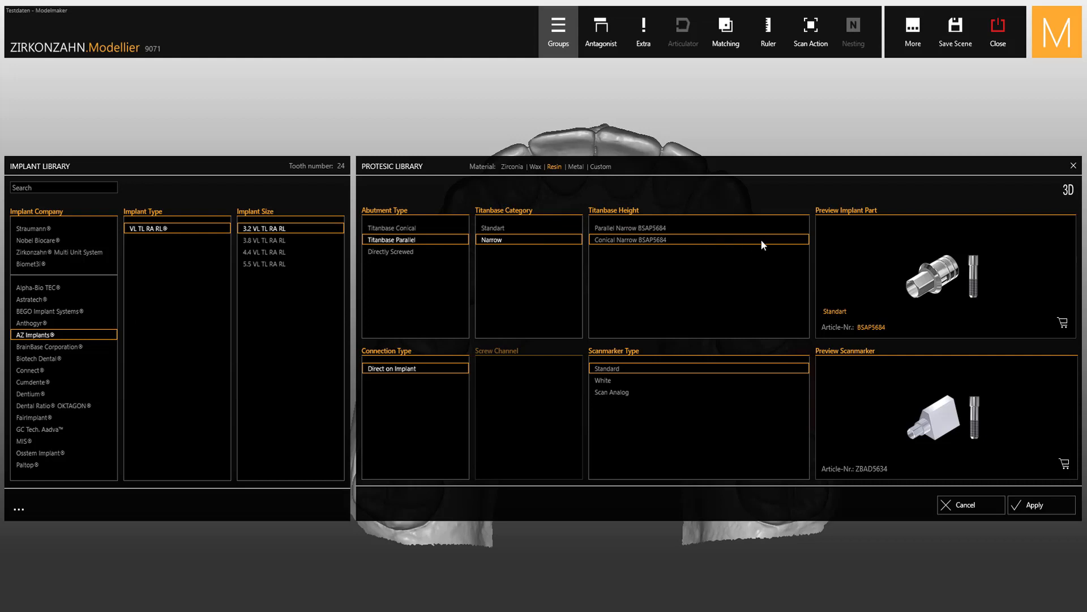
pyautogui.moveTo(1070, 193)
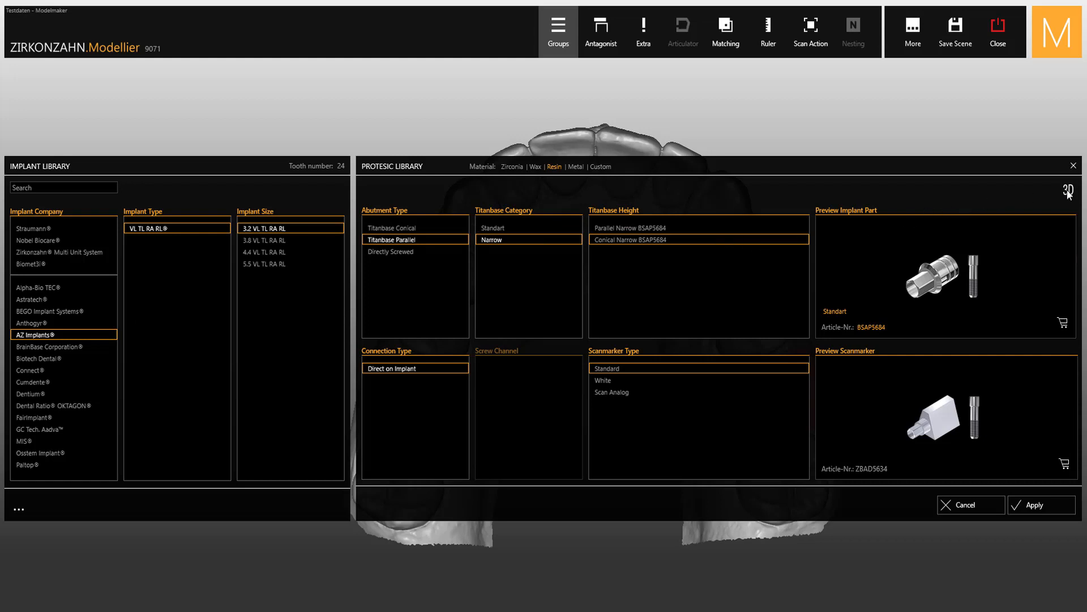
# Preview the components in 3D, then choose the Nobel Biocare NobelActive implant type.
pyautogui.click(1068, 189)
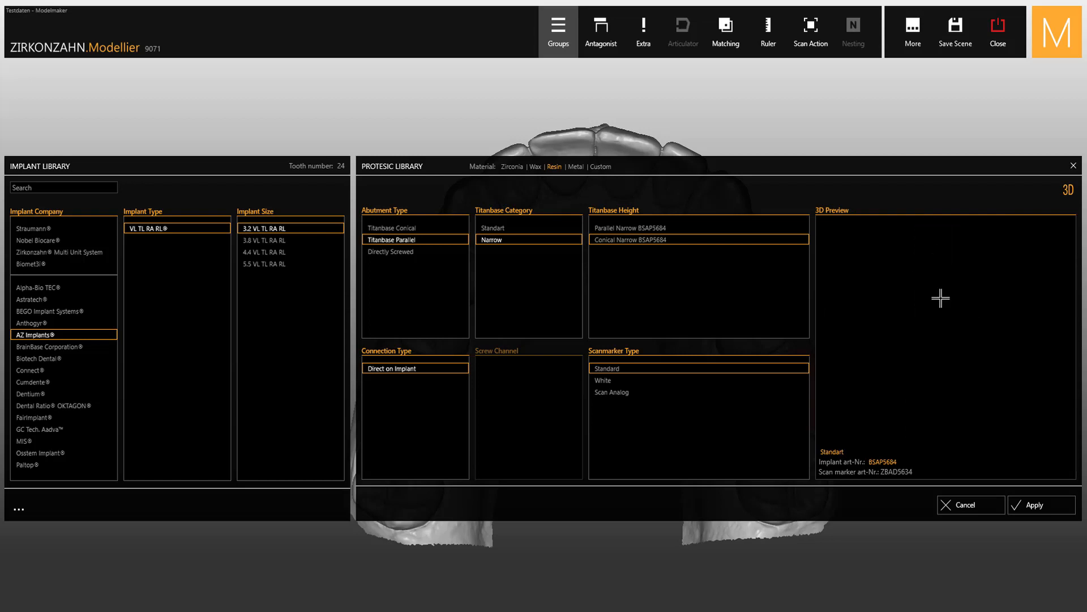
pyautogui.click(1067, 191)
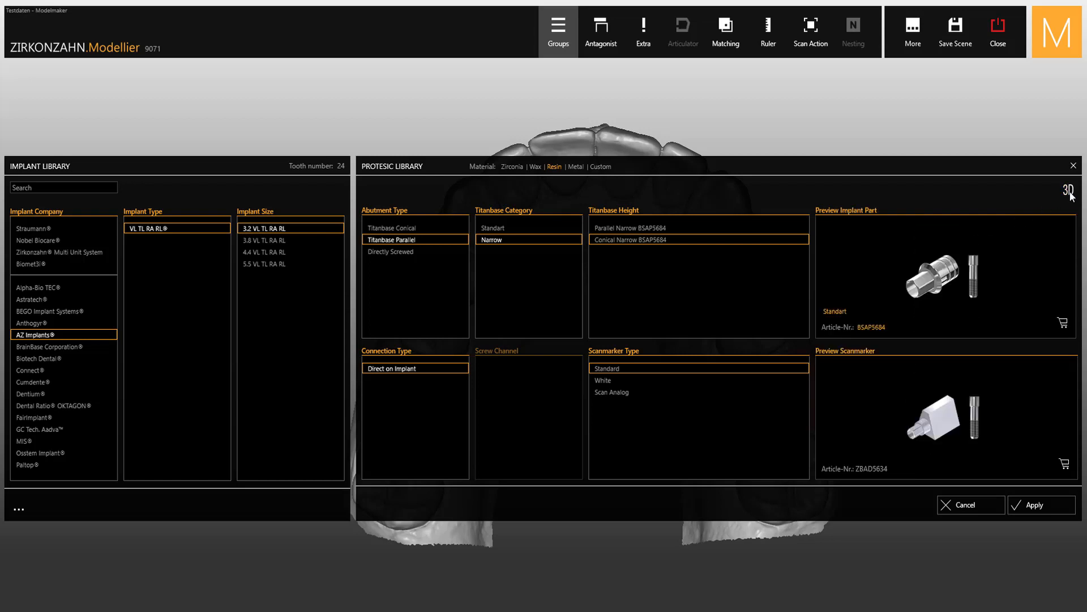
pyautogui.click(38, 240)
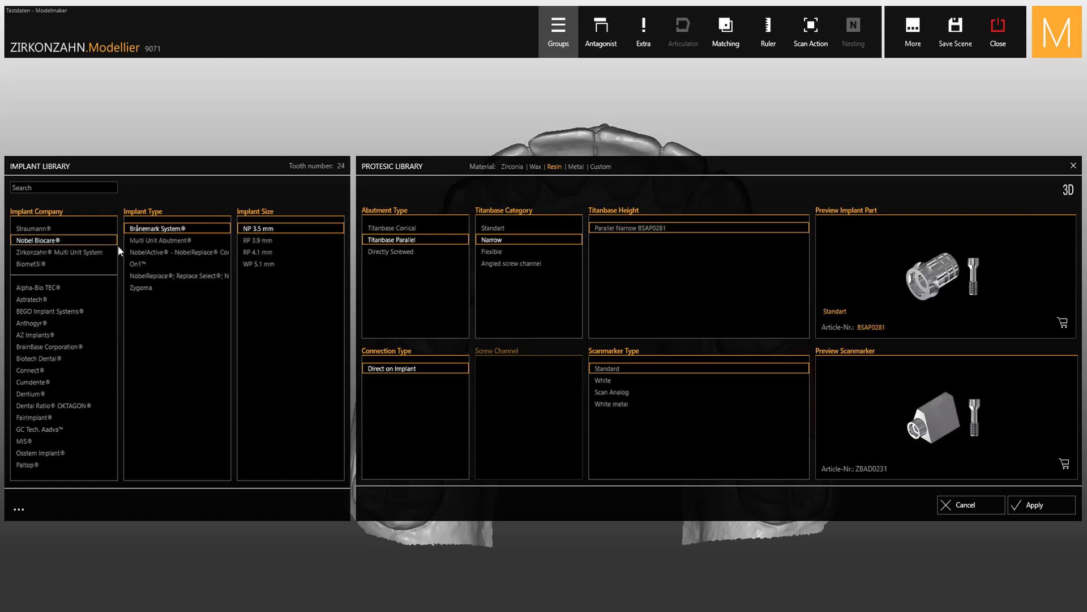
pyautogui.click(177, 252)
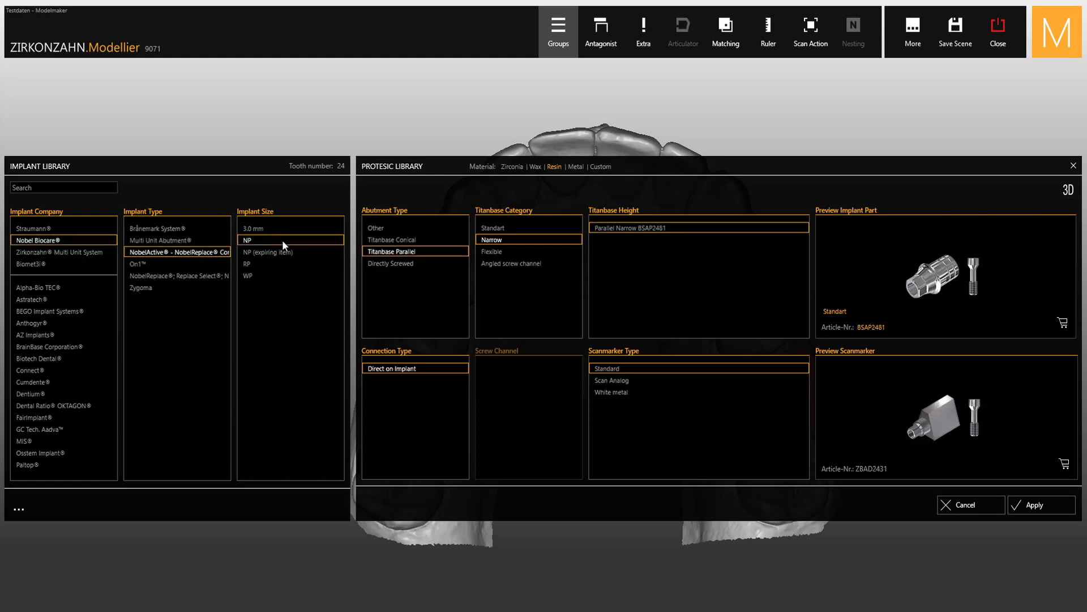
# Choose a conical, flexible, angled-screw-channel titan base with a scan analog marker.
pyautogui.click(393, 239)
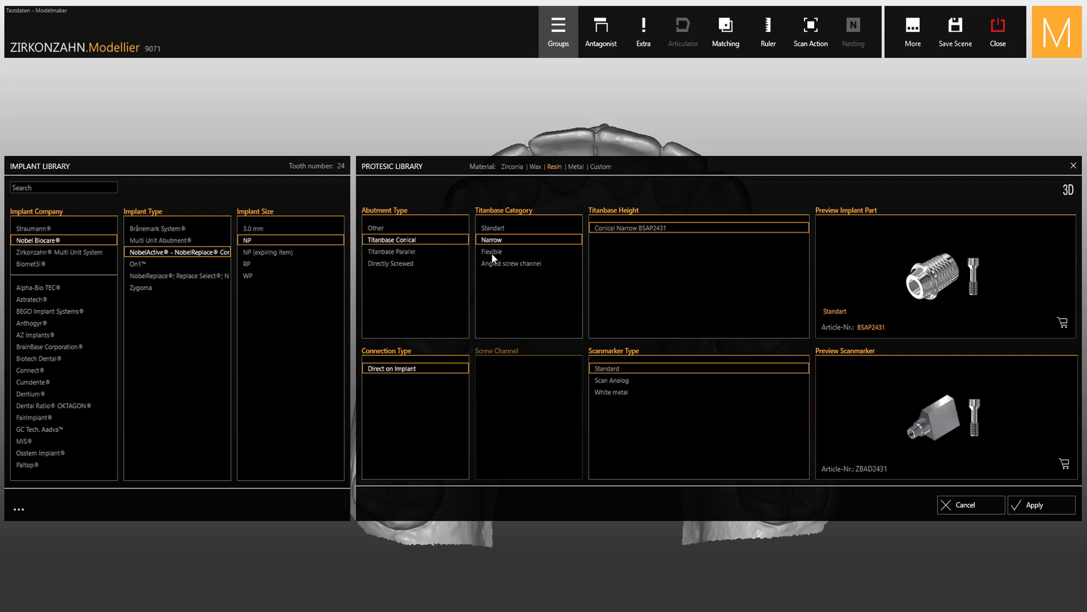
pyautogui.click(491, 251)
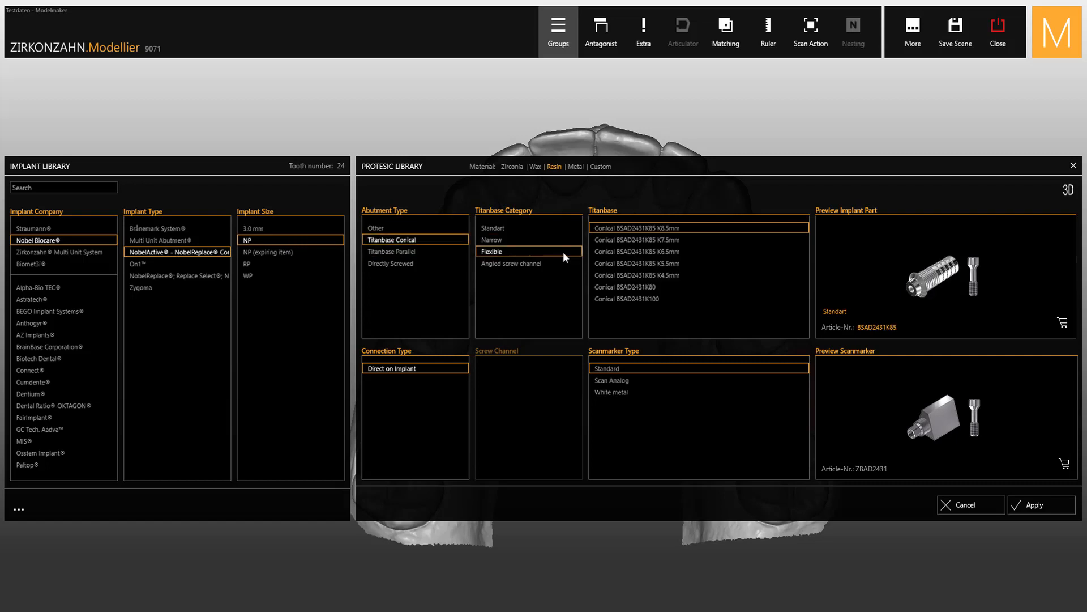
pyautogui.click(511, 264)
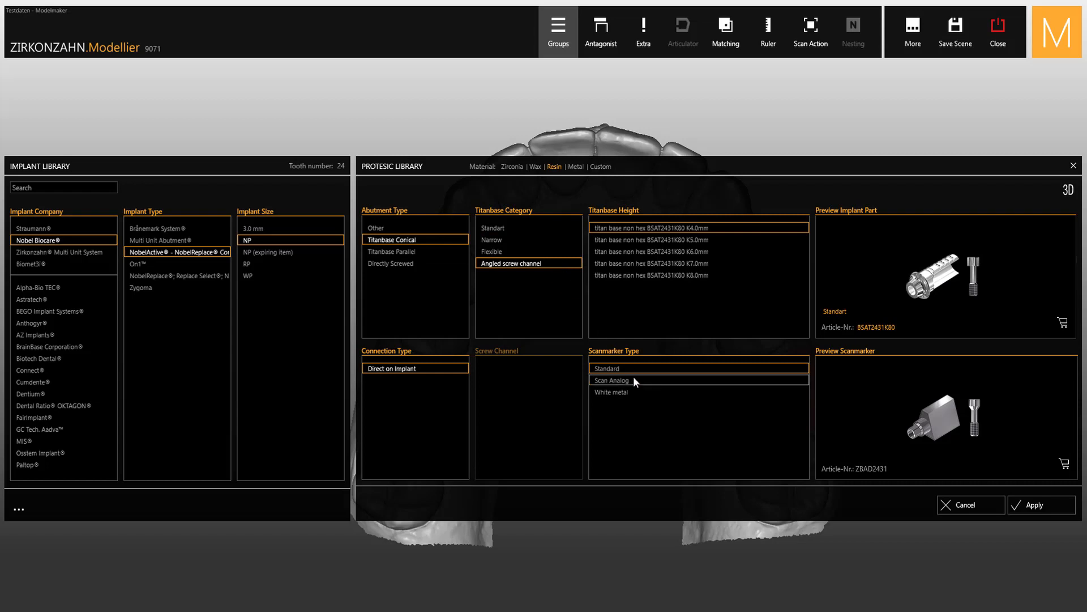
pyautogui.click(628, 391)
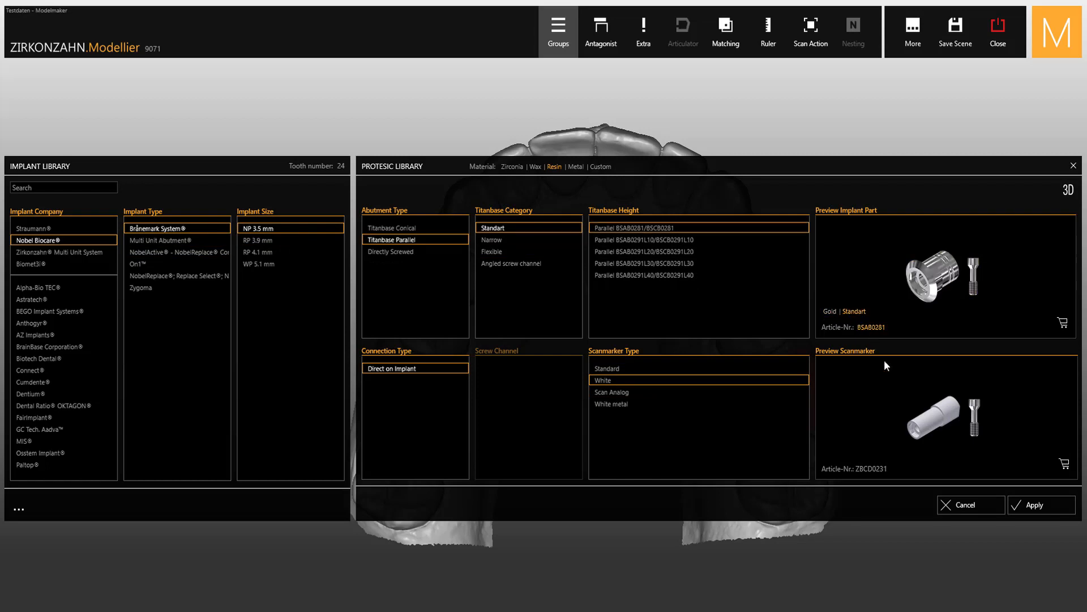
# Apply the Brånemark NP 3.5 mm implant with parallel titan base and white scan marker to implant 24.
pyautogui.click(1034, 504)
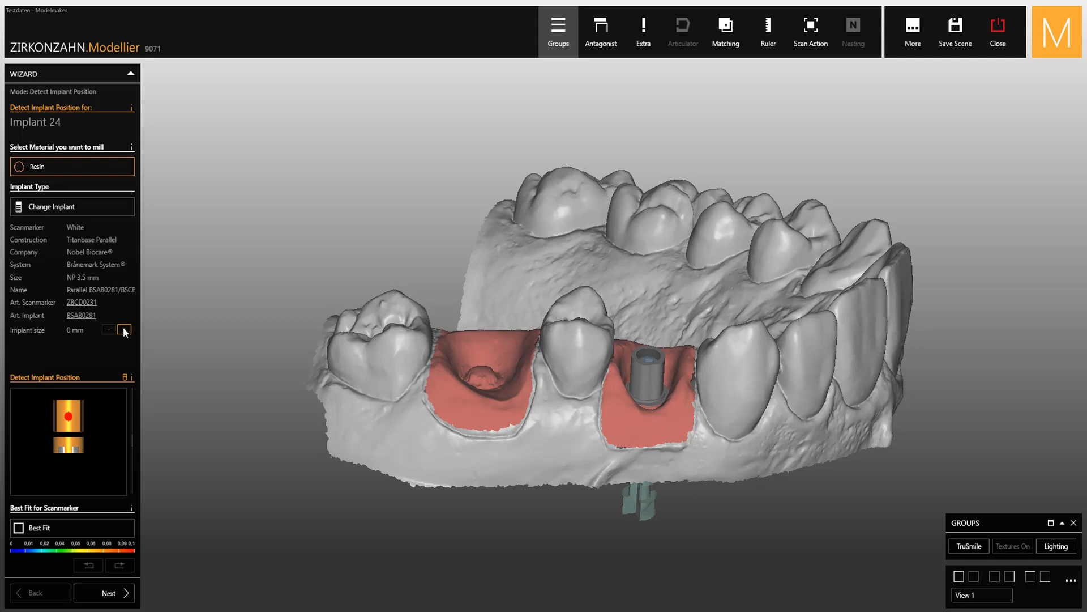
# Step implant 24's parallel titan base up three sizes to the tallest L30 variant.
pyautogui.click(124, 330)
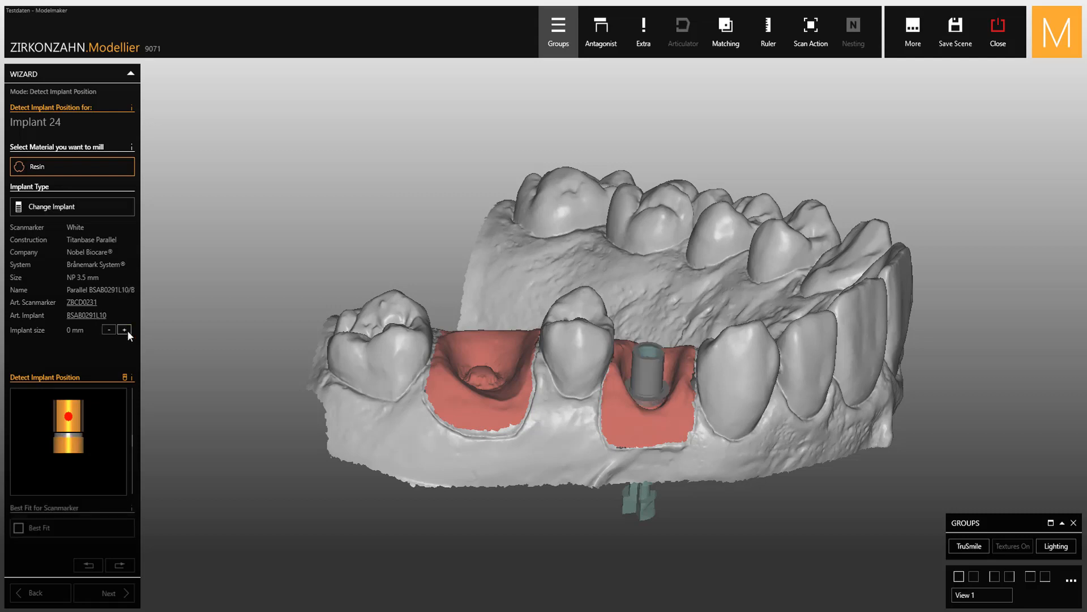
pyautogui.click(125, 329)
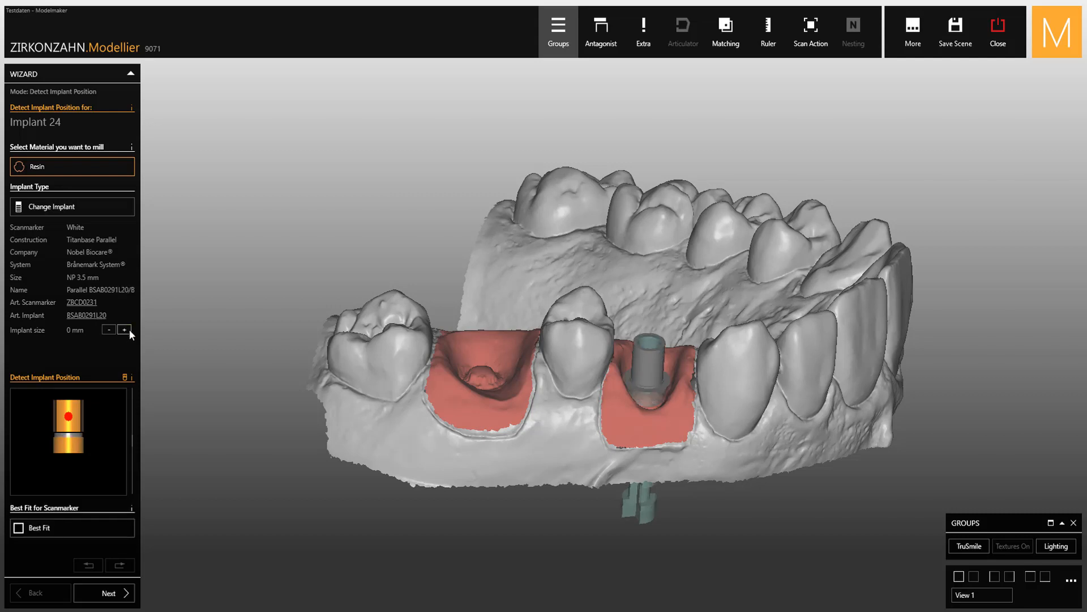
pyautogui.click(124, 329)
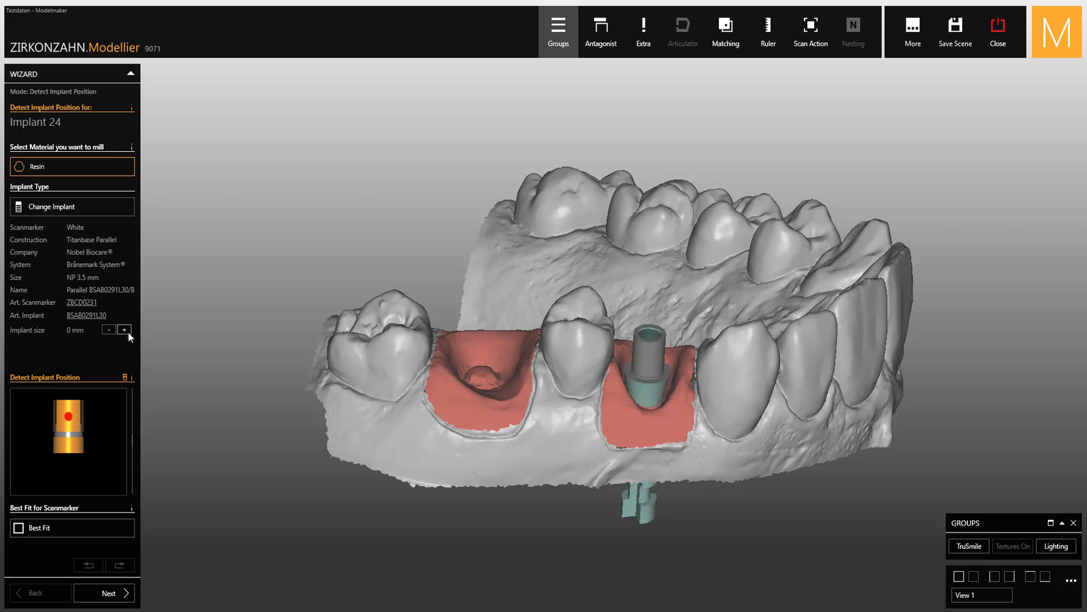
pyautogui.click(103, 592)
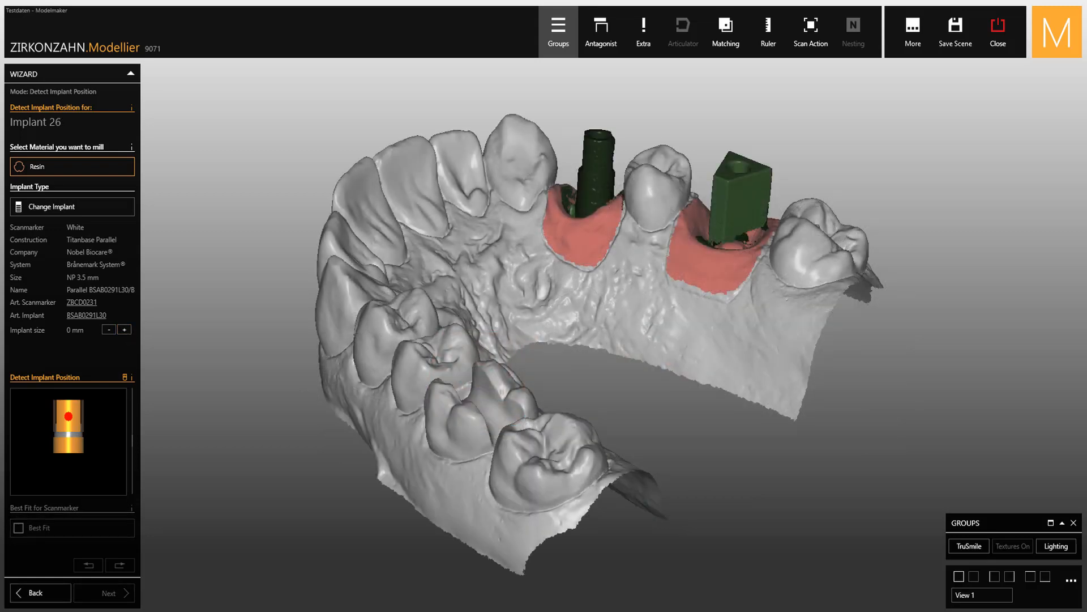
# Best-fit implant 26's scan marker, finish position detection and send both titan base sets to the webshop cart.
pyautogui.click(83, 227)
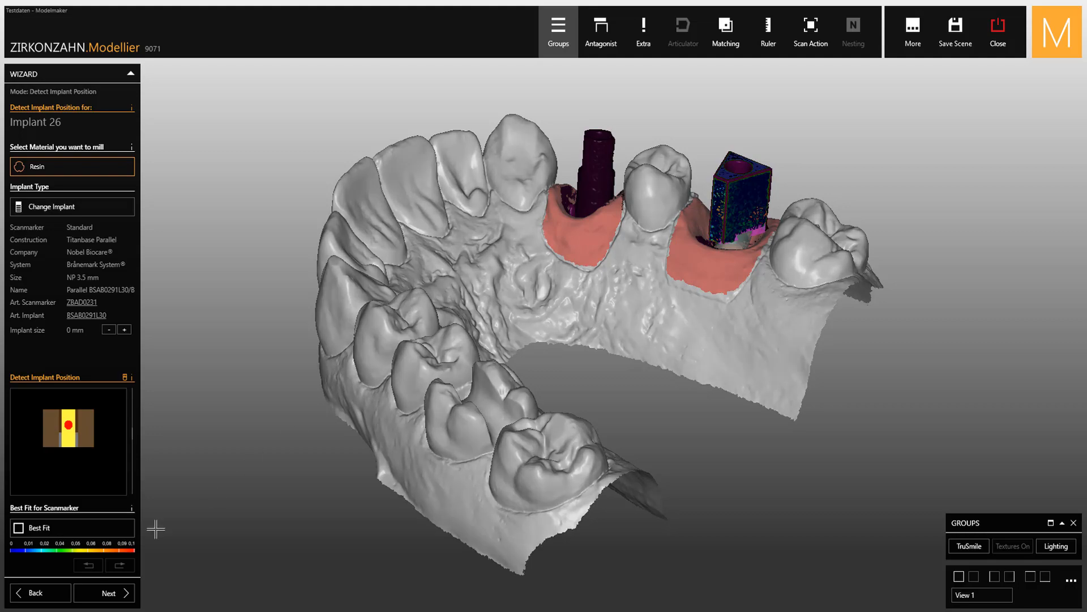
pyautogui.click(103, 592)
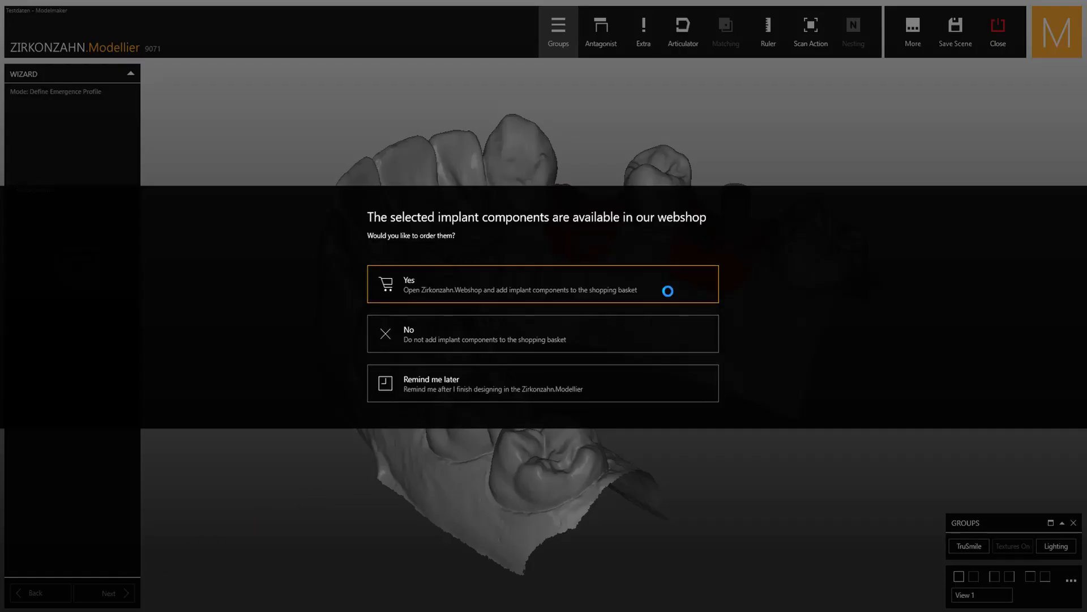
pyautogui.click(543, 283)
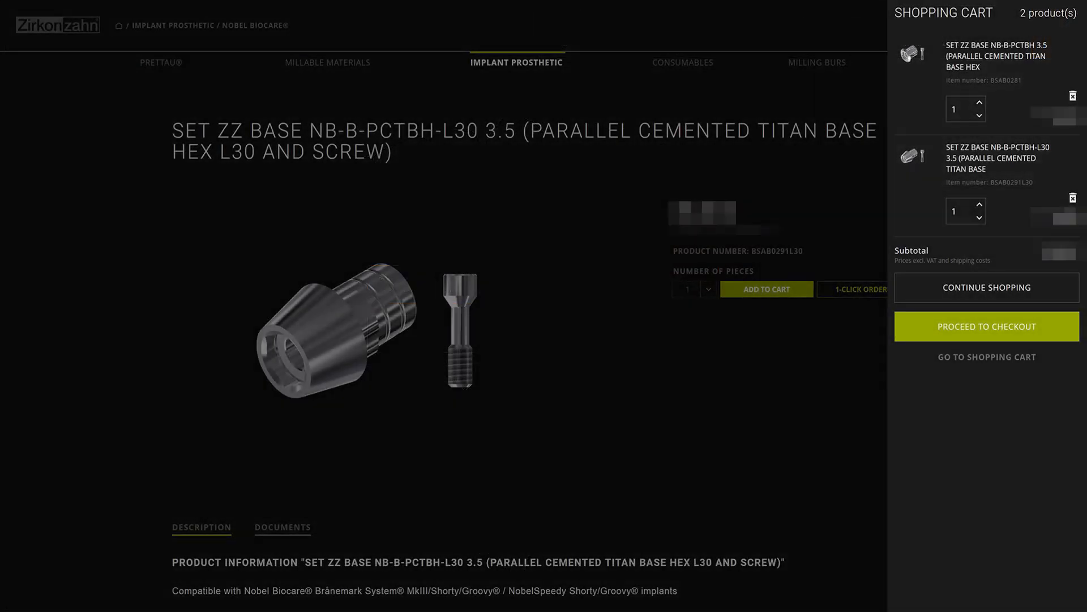